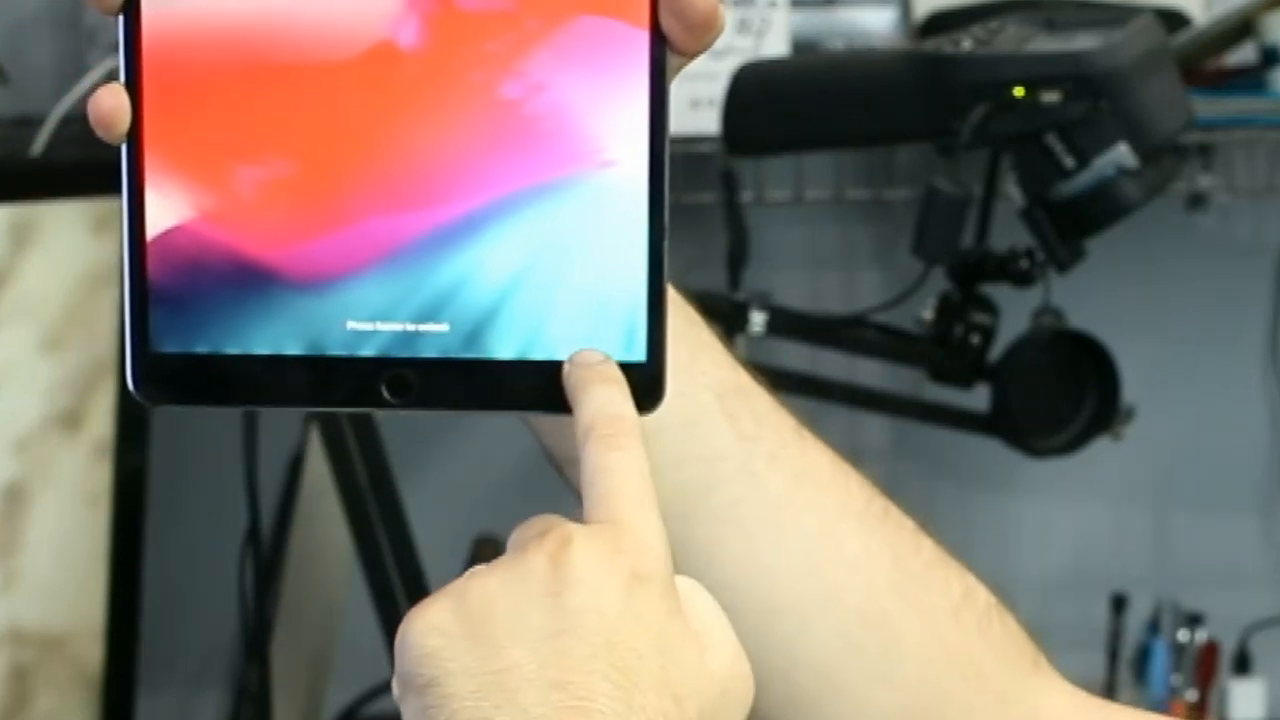
{"action": "left_click", "coordinate": [400, 390]}
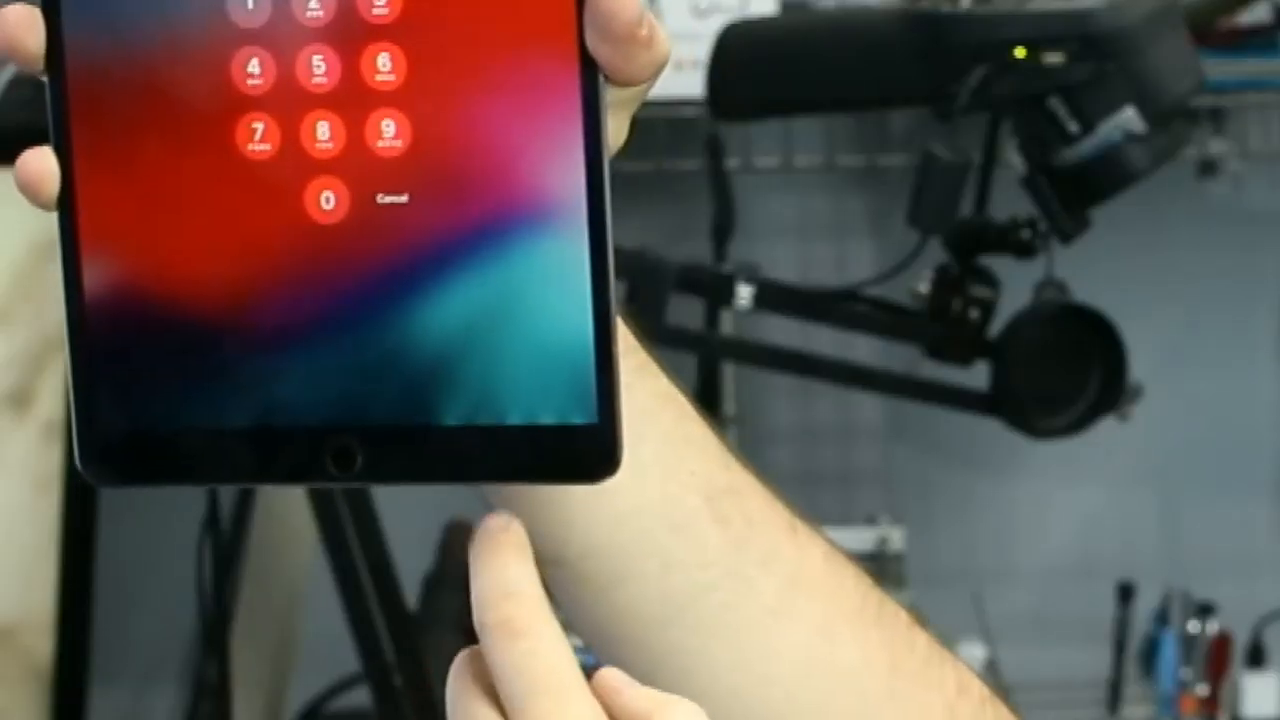